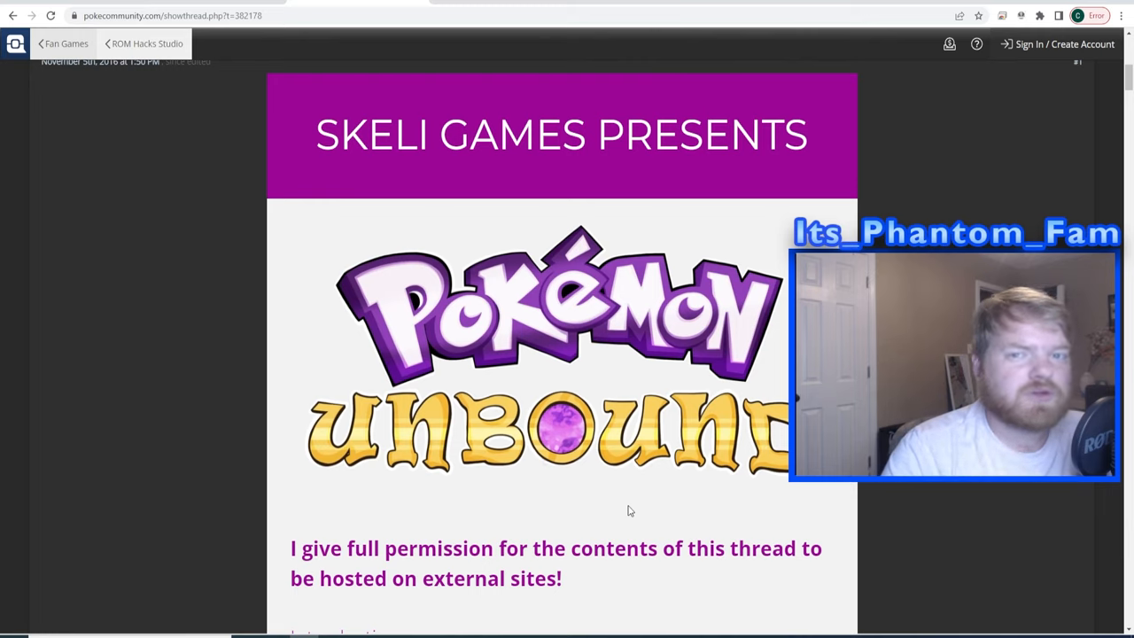
mouse_move(603, 482)
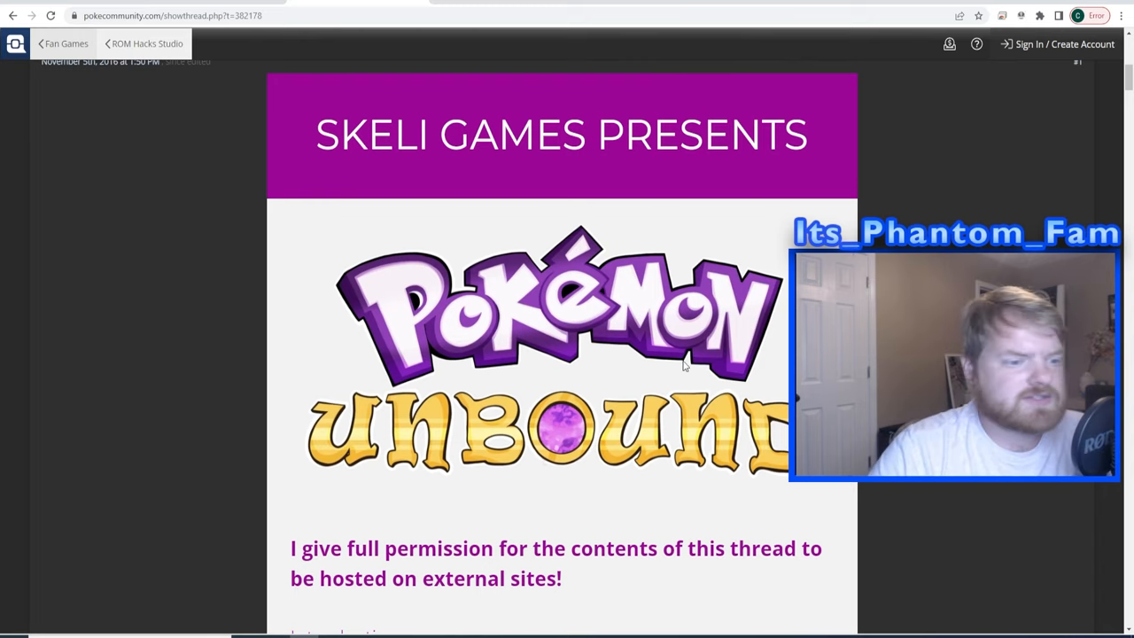
Scroll down the Pokemon Unbound thread past features, screenshots and credits toward the MediaFire link.
scroll(down, 3)
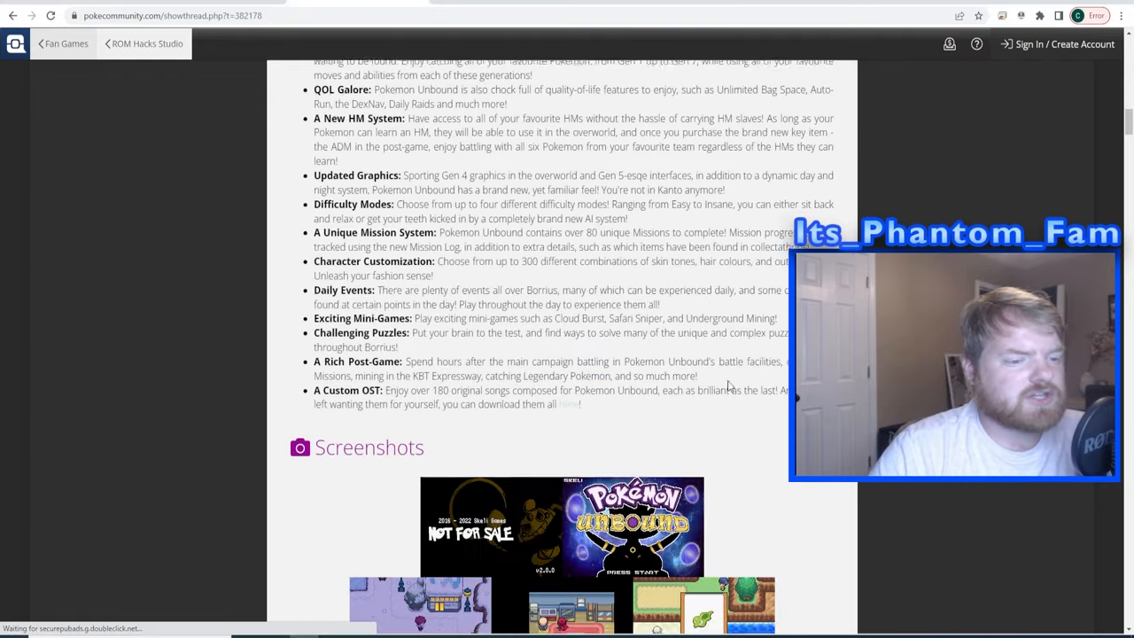
scroll(down, 3)
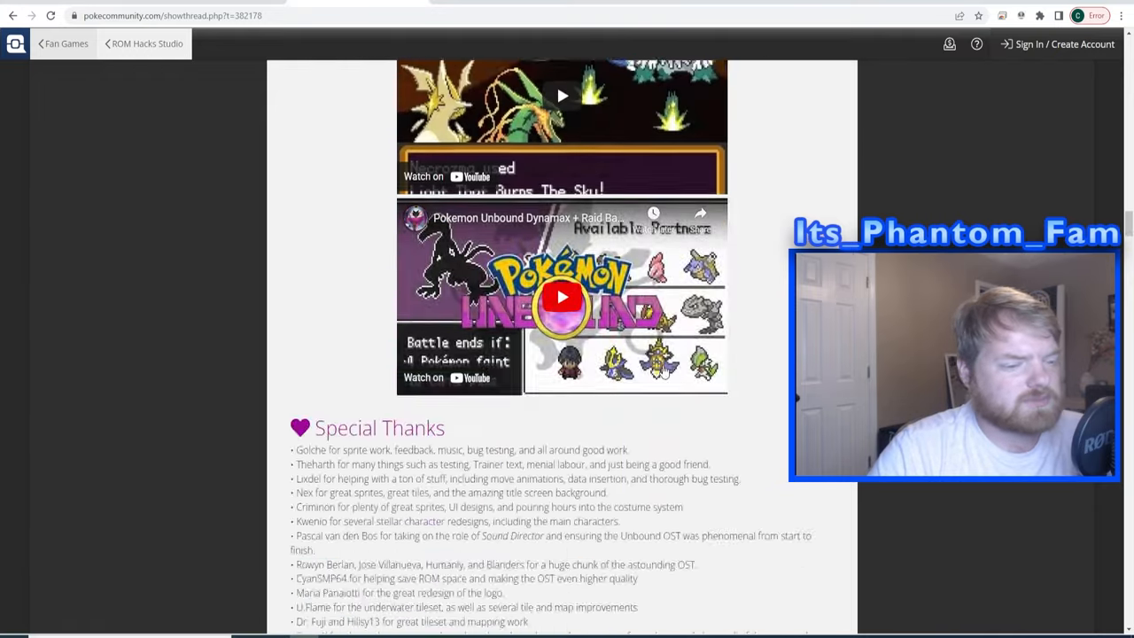
scroll(down, 3)
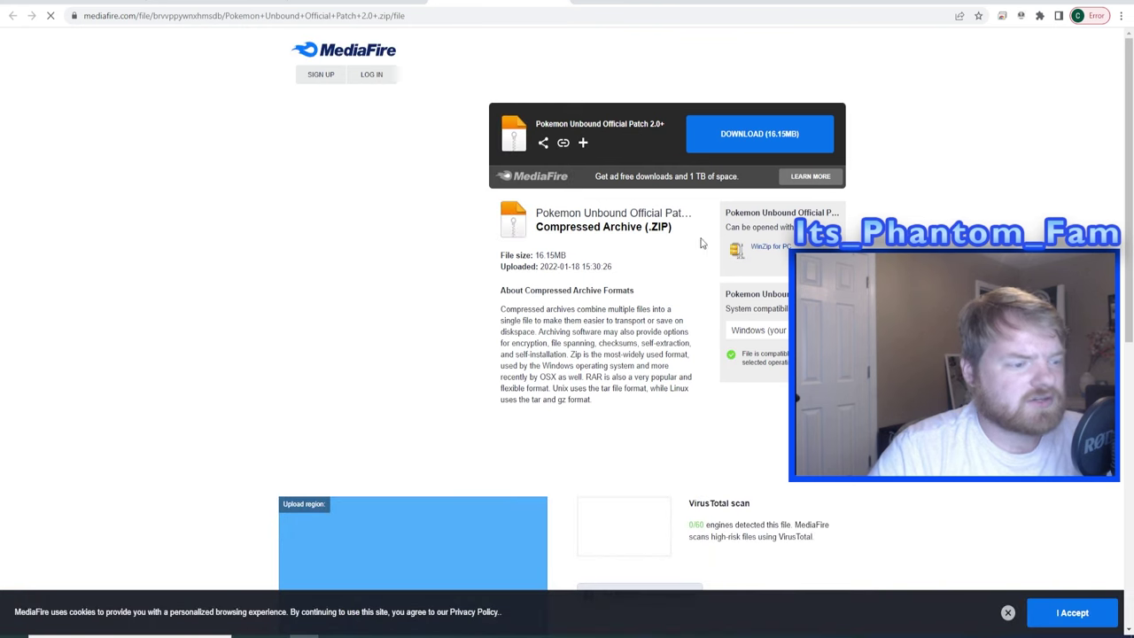
Download the Patch 2.0+ zip, extract it beside the Fire Red ROM, and launch NUPS.exe.
click(758, 133)
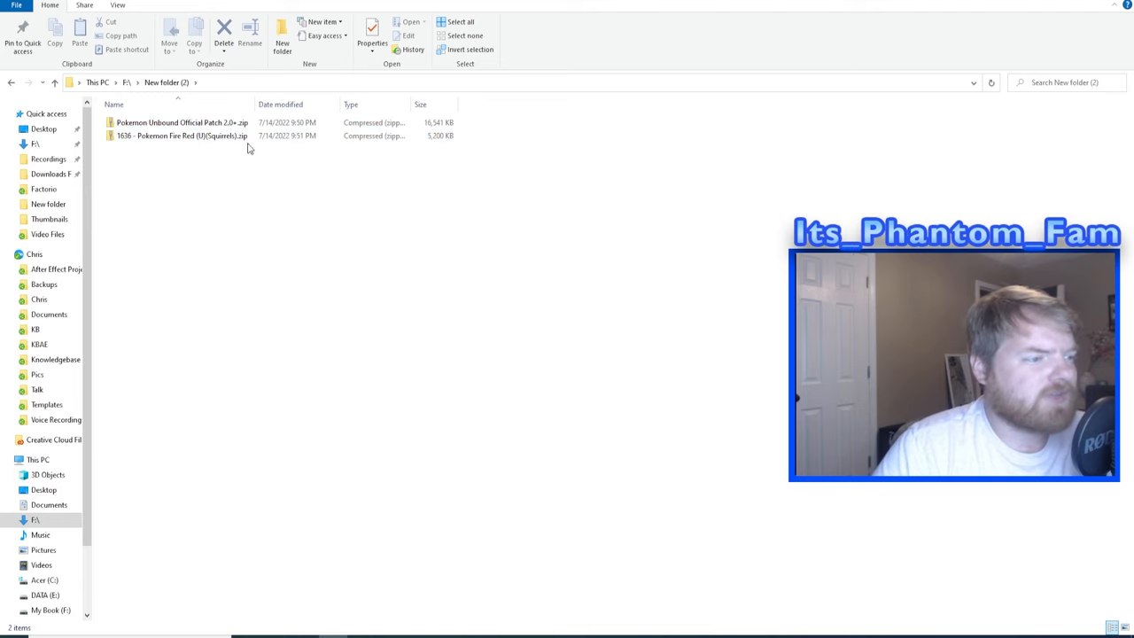
click(178, 123)
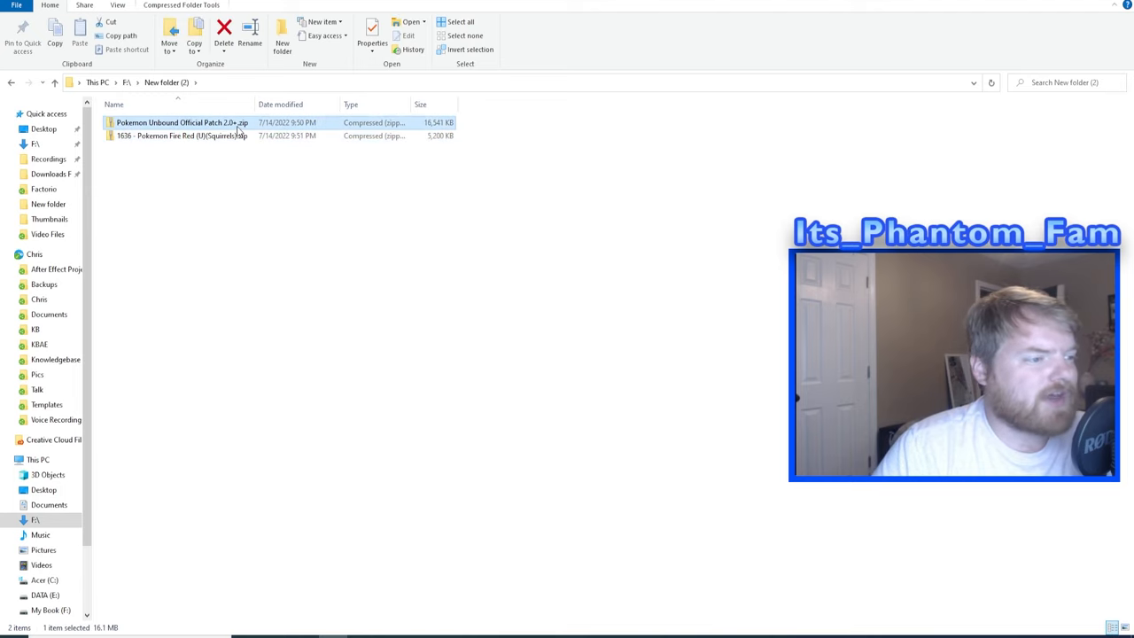
double_click(178, 122)
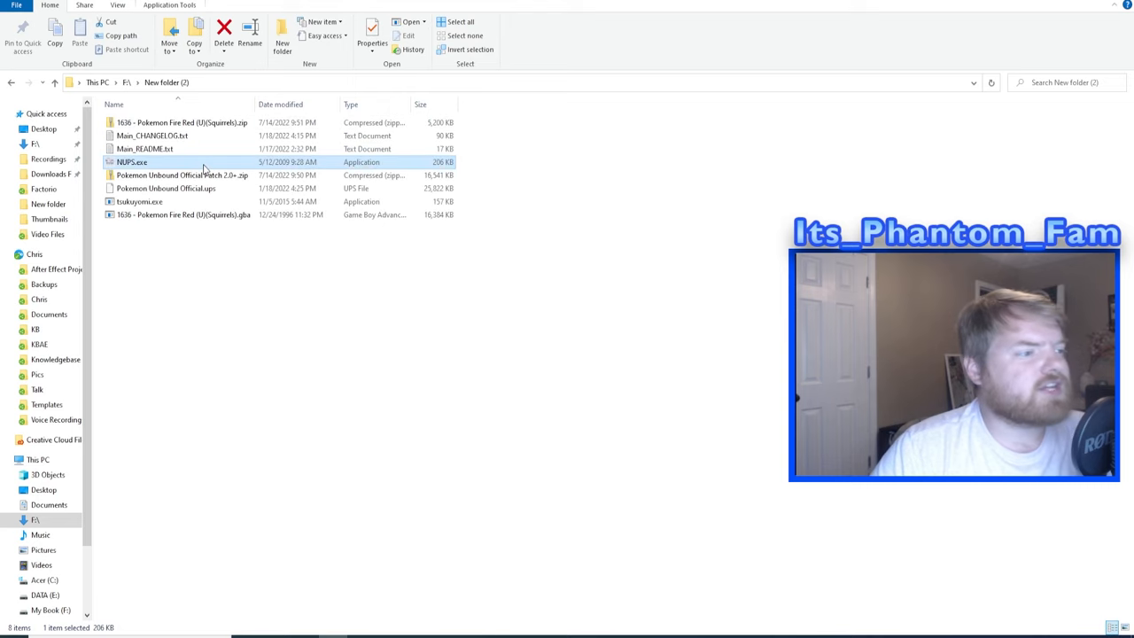
double_click(131, 163)
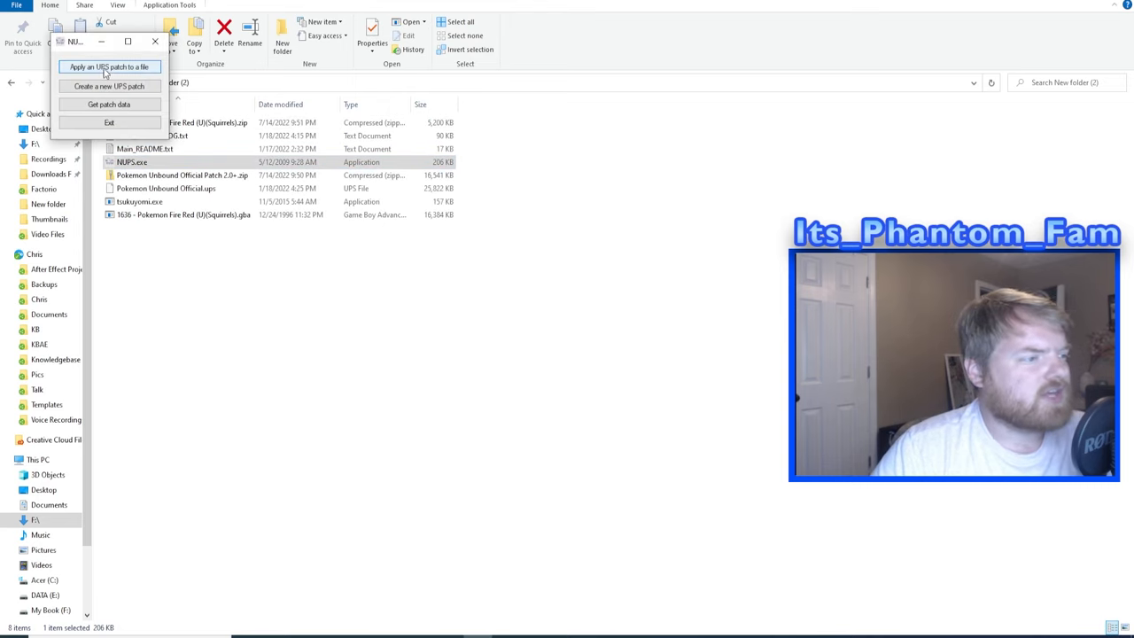
mouse_move(121, 70)
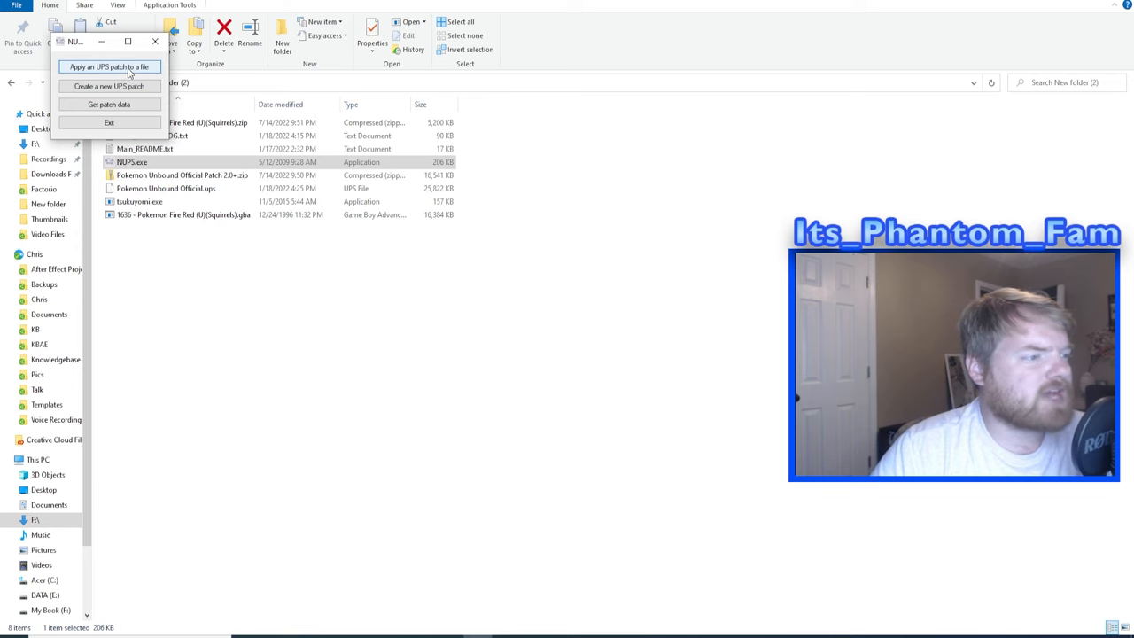
Choose 'Apply an UPS patch to a file' with the Fire Red .gba ROM and the Pokemon Unbound Official .ups patch.
click(113, 67)
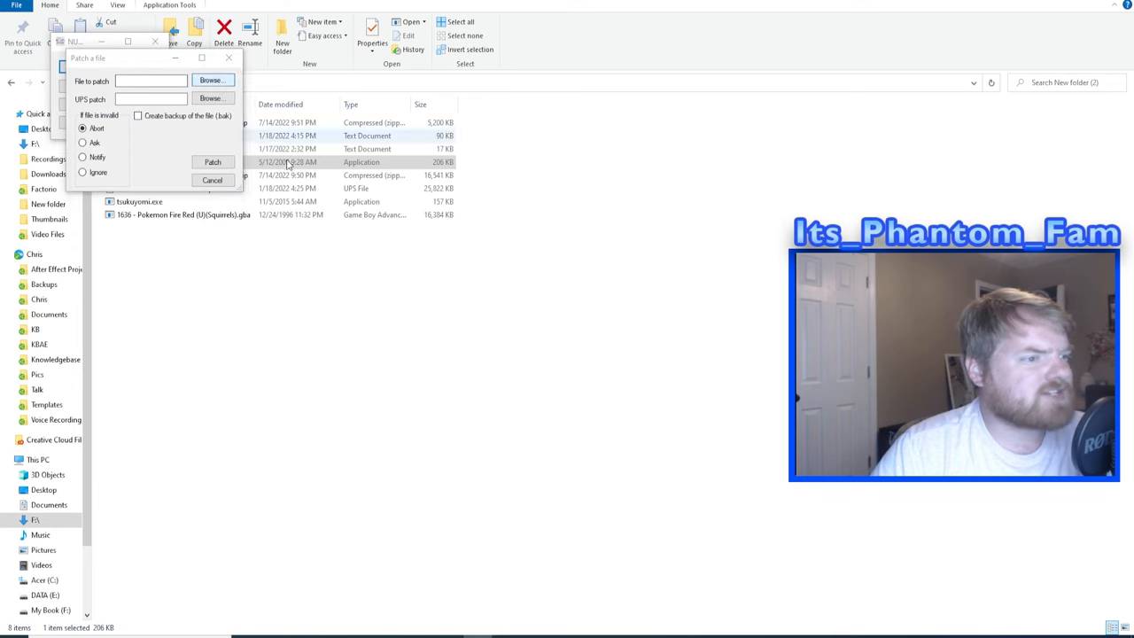
click(213, 80)
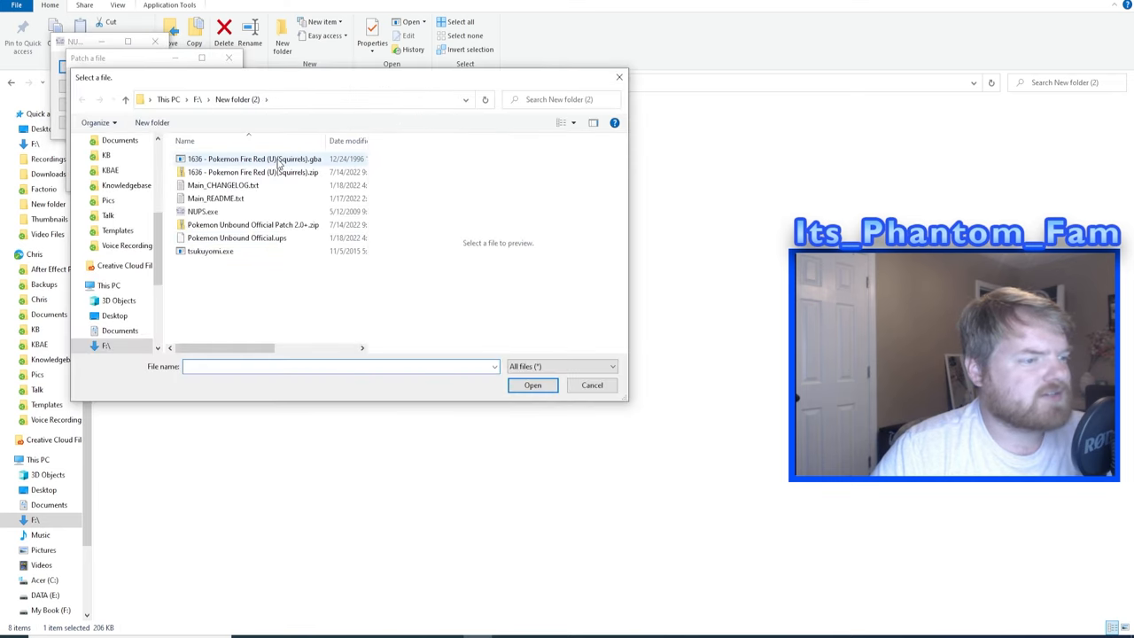
click(532, 385)
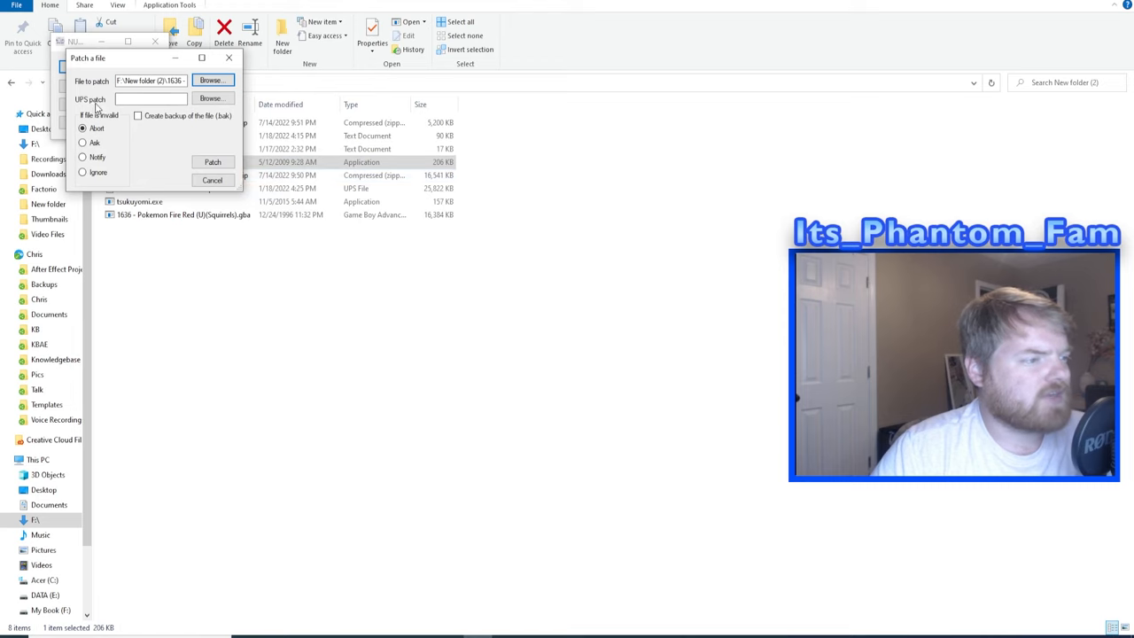
click(211, 97)
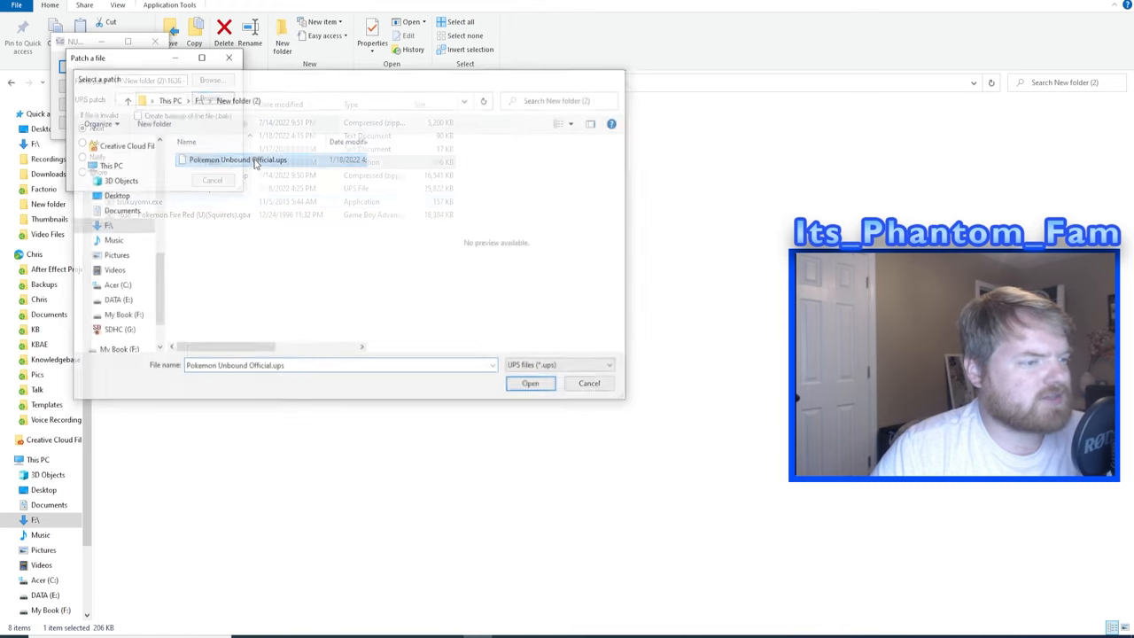
click(532, 383)
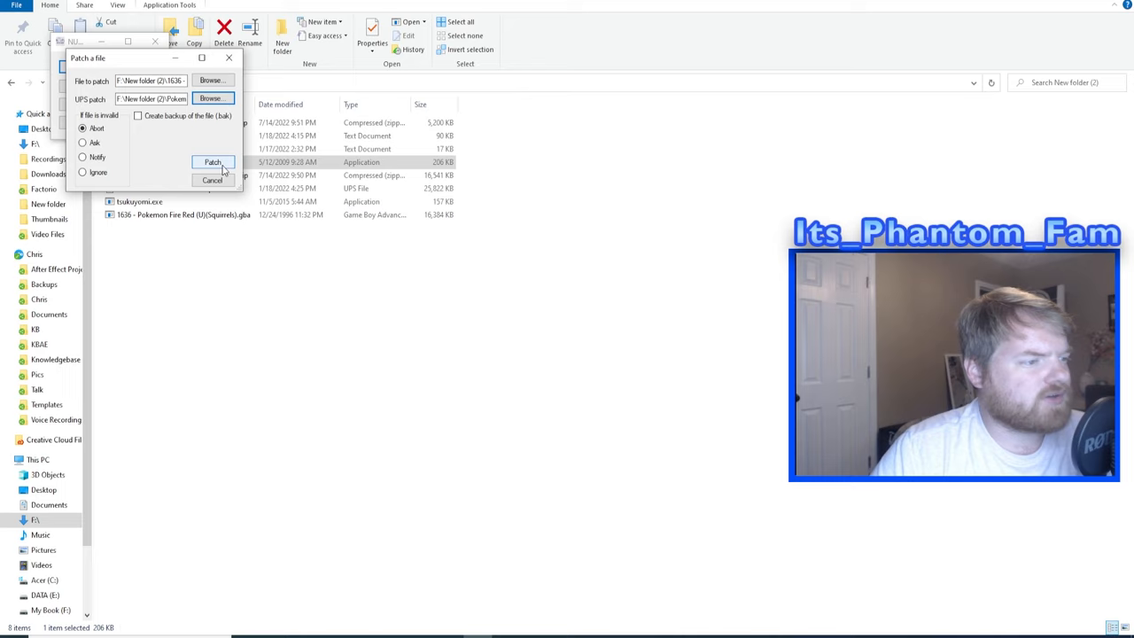
Patch the ROM, dismiss the completion message, and begin opening a GBA ROM in VisualBoyAdvance.
click(213, 163)
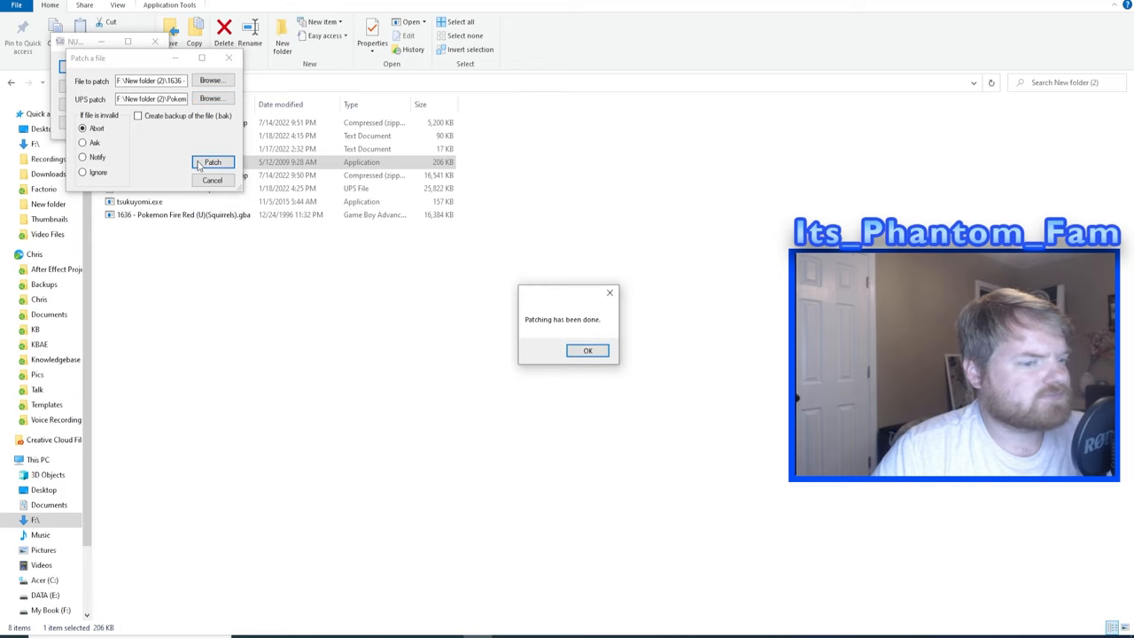
click(589, 351)
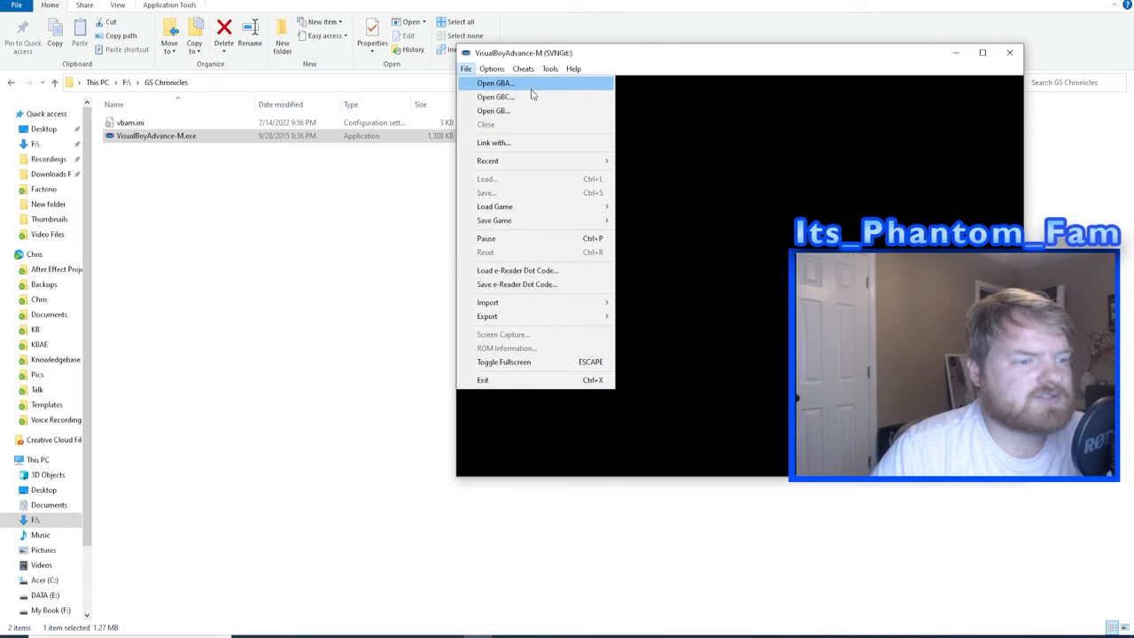
click(496, 83)
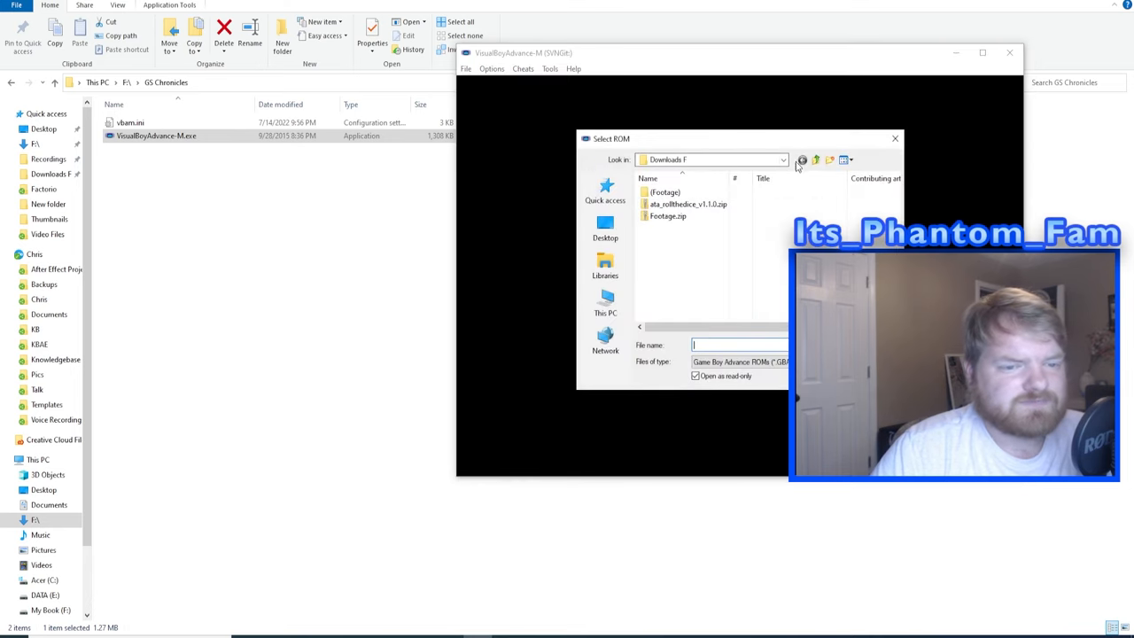